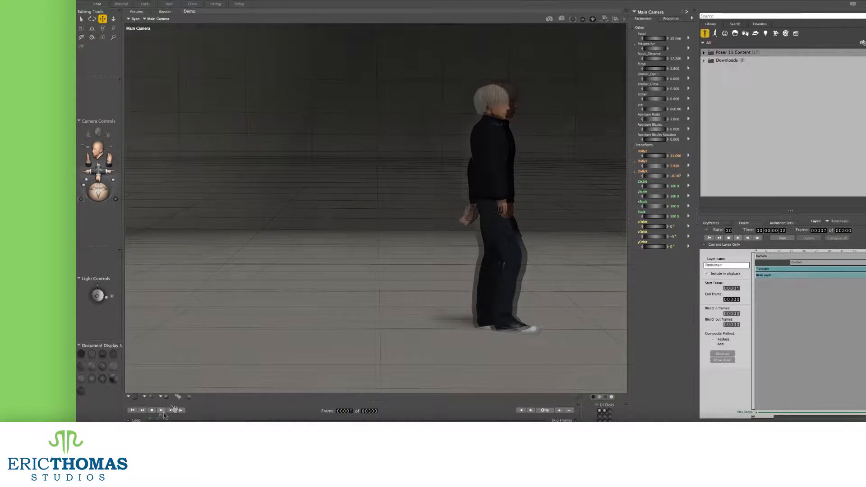
# Play the jumping character's Translate, Contort and Camera layers, then move to the sphere scene.
pyautogui.click(161, 409)
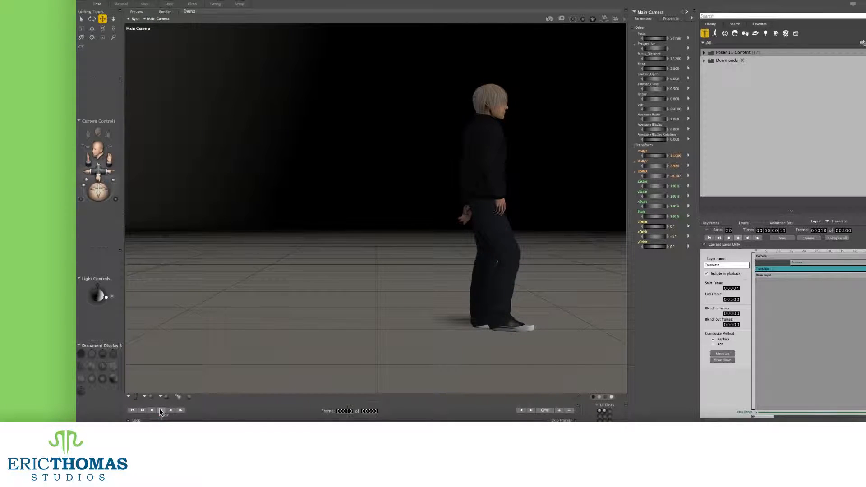
pyautogui.click(161, 409)
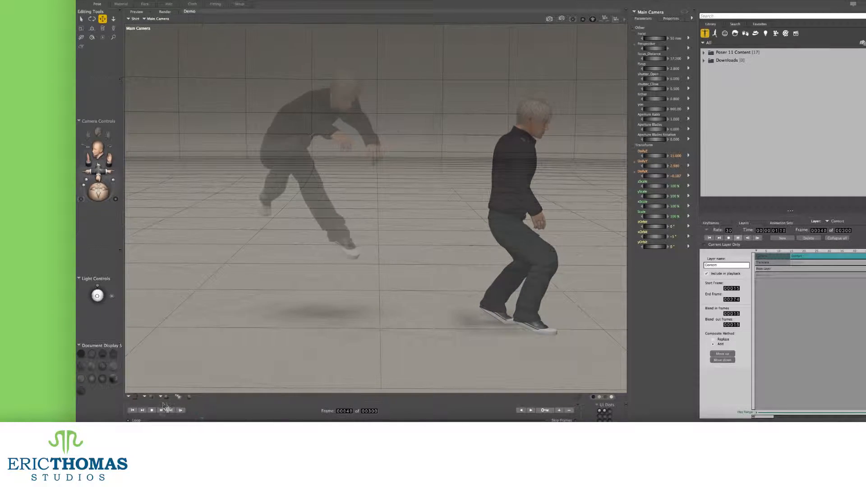
pyautogui.click(152, 410)
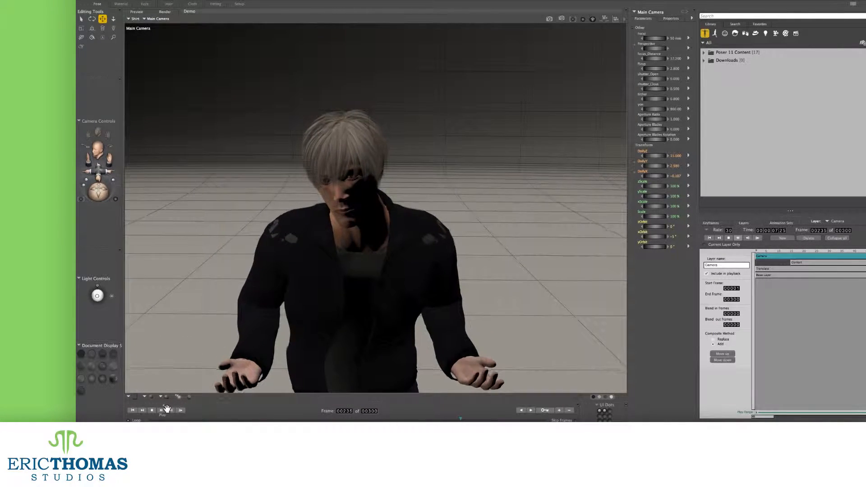
pyautogui.click(160, 409)
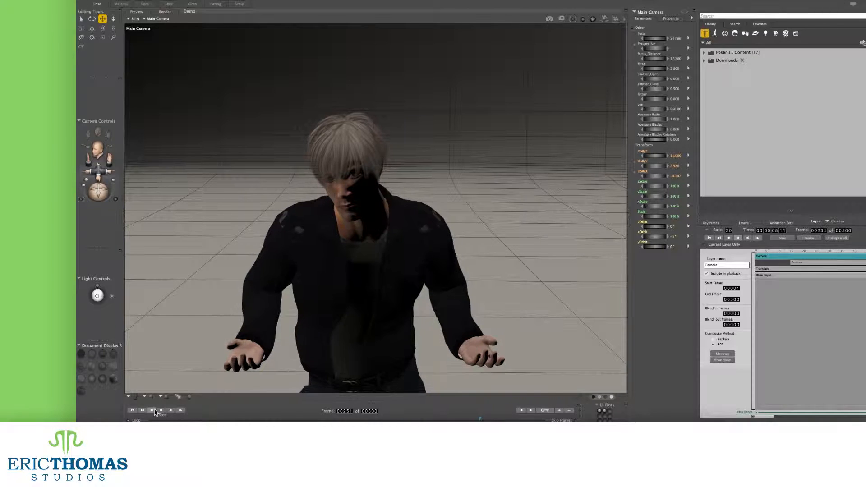
pyautogui.click(152, 410)
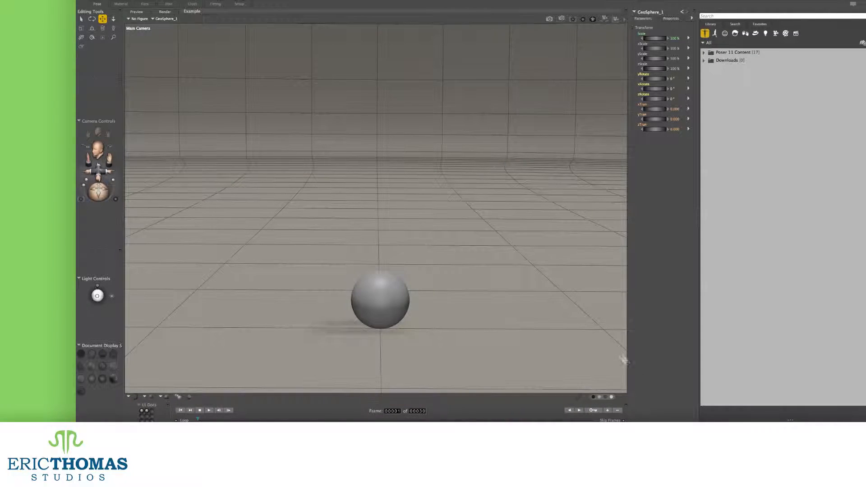
# Show the Animation Palette's Layers view listing only the sphere's Base Layer.
pyautogui.click(286, 5)
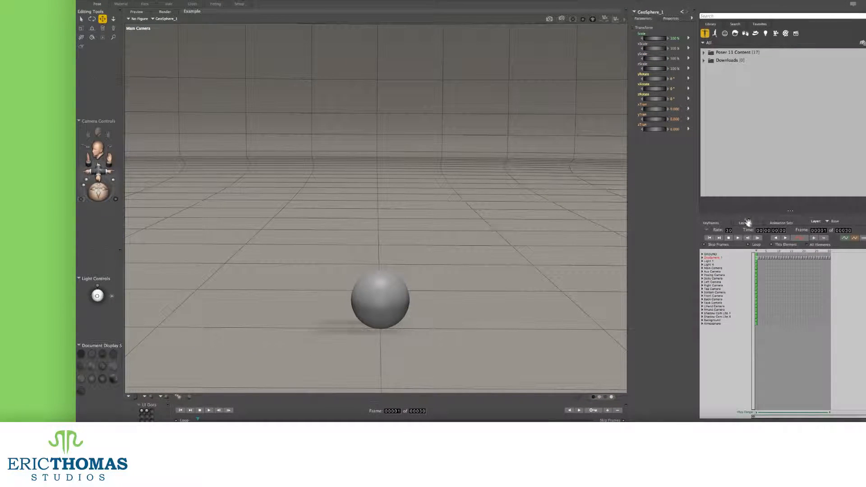
pyautogui.click(743, 223)
pyautogui.write('00300')
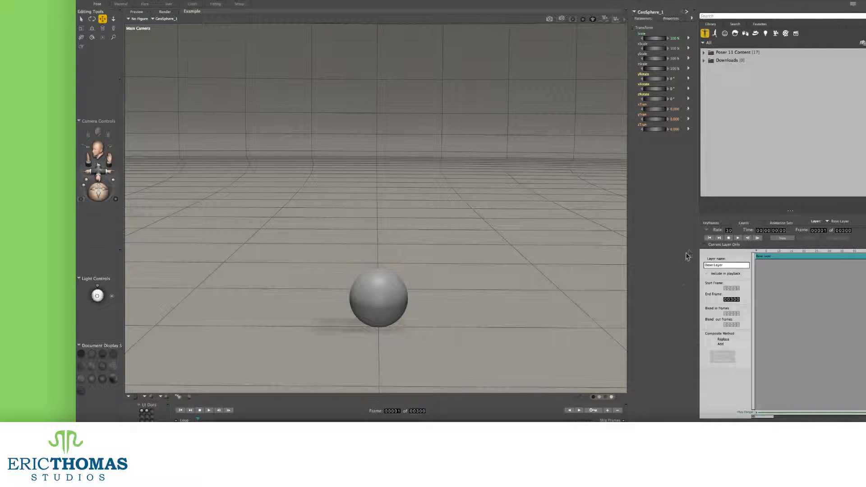
pyautogui.click(728, 229)
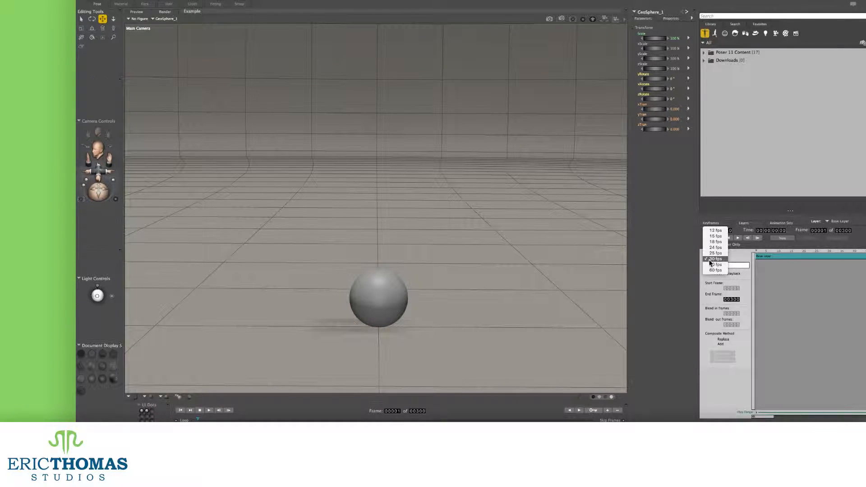
pyautogui.click(715, 258)
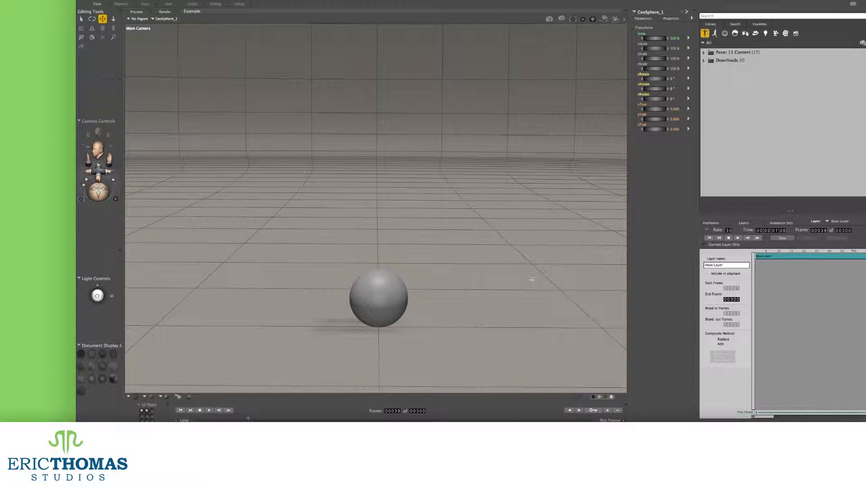
pyautogui.click(180, 409)
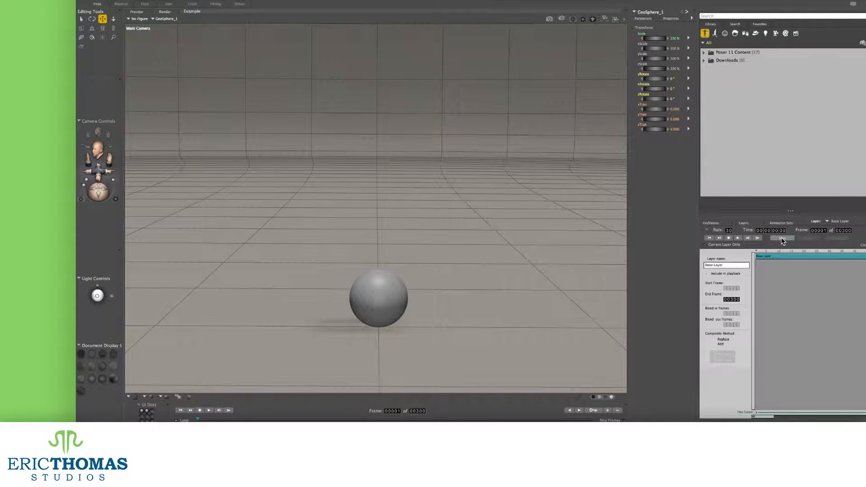
# Create a new animation layer named 'Bounce' above the sphere's Base Layer.
pyautogui.click(781, 238)
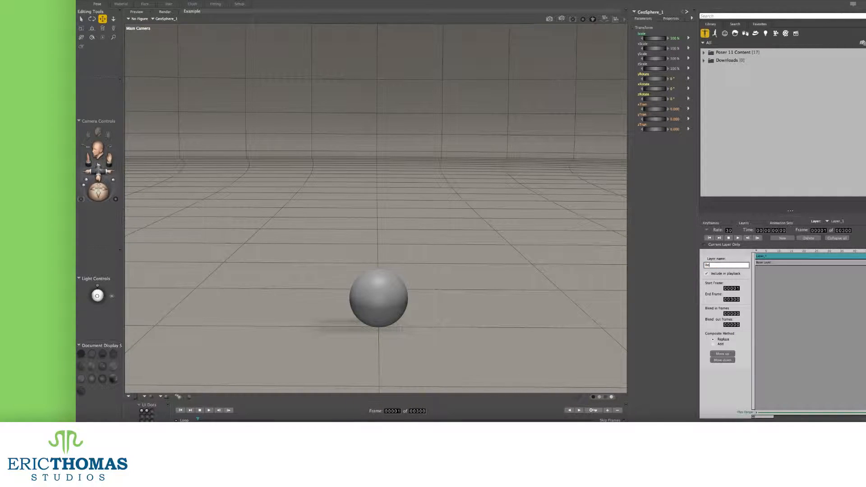
pyautogui.write('Bounces')
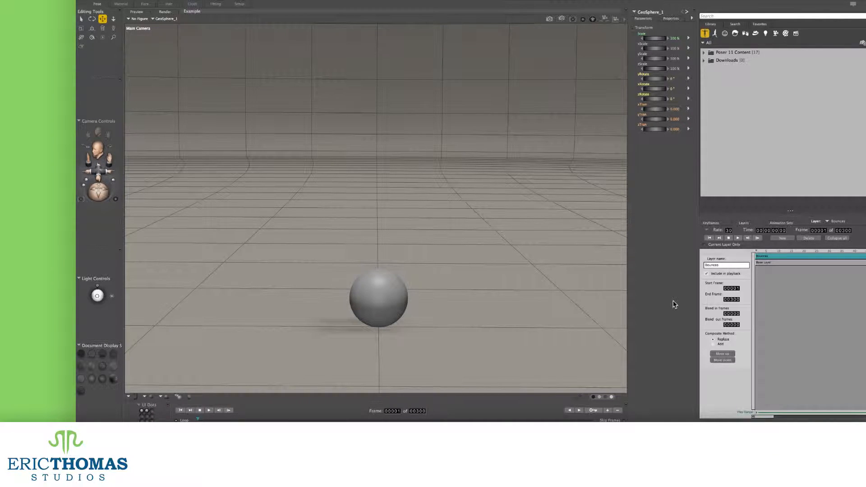
# Include the Bounce layer in playback and begin editing its start frame.
pyautogui.click(705, 273)
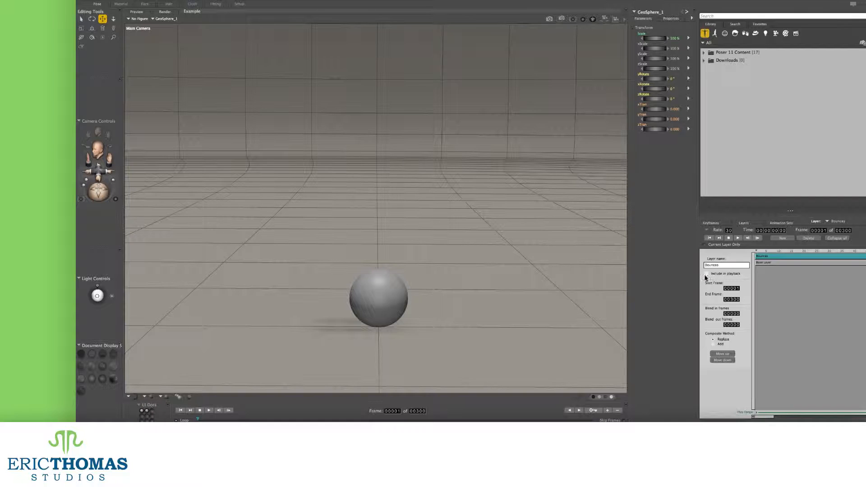
pyautogui.click(707, 273)
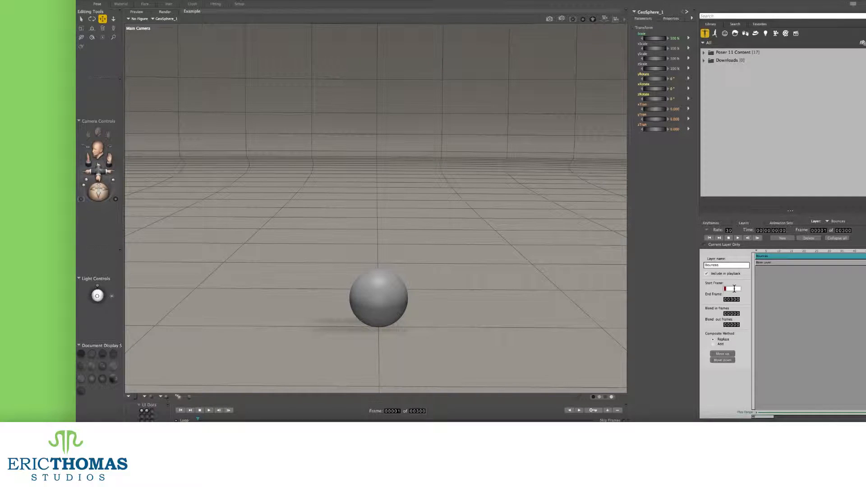
pyautogui.click(730, 288)
pyautogui.write('00035')
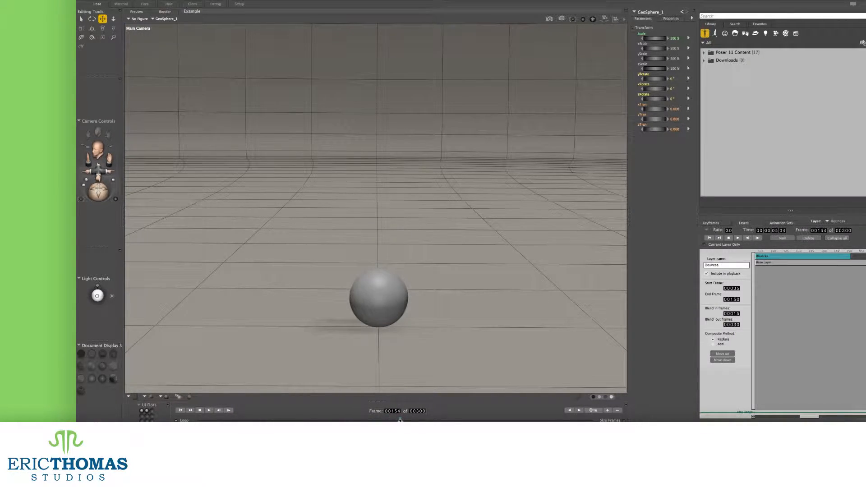
# Step through frames to shape the flattened, tilted sphere on the Size layer at frame 50.
pyautogui.click(180, 409)
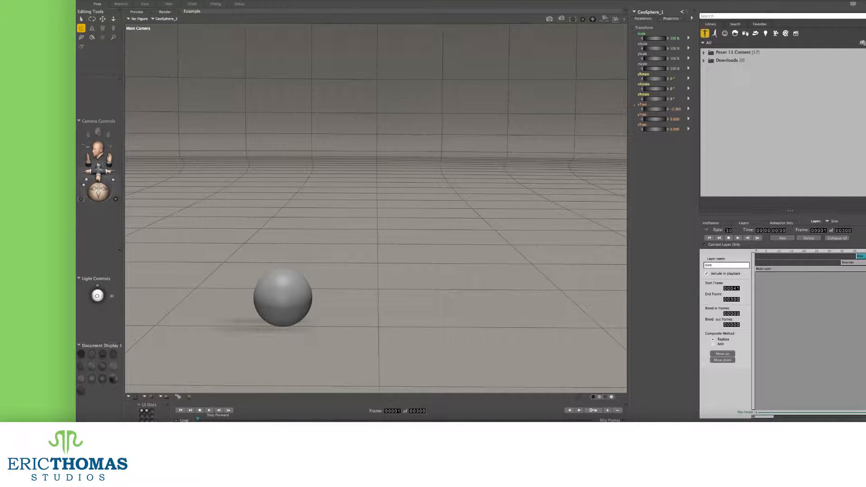
pyautogui.click(209, 411)
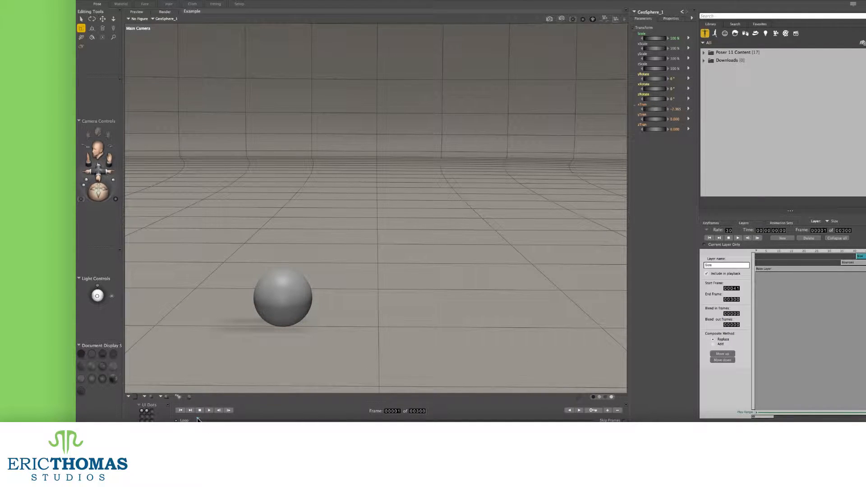
pyautogui.click(208, 410)
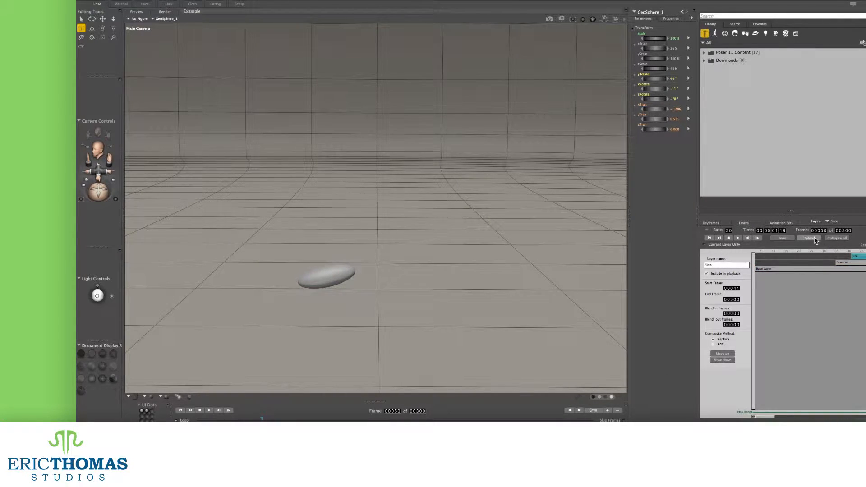
# Delete the Size layer, confirm the prompt, and show the scene's keyframe timeline.
pyautogui.click(808, 238)
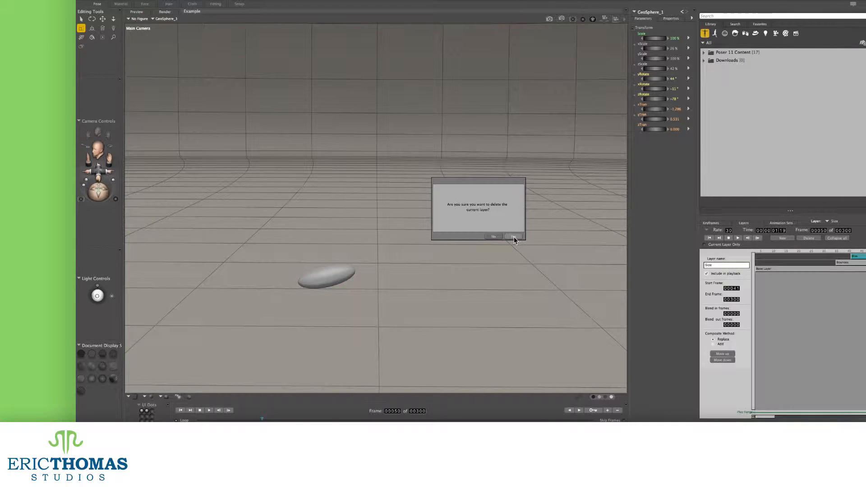
pyautogui.click(512, 237)
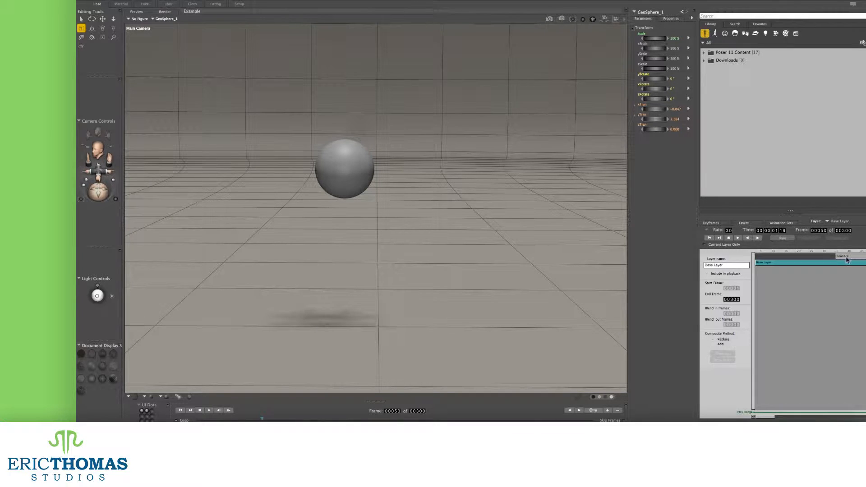
pyautogui.click(710, 221)
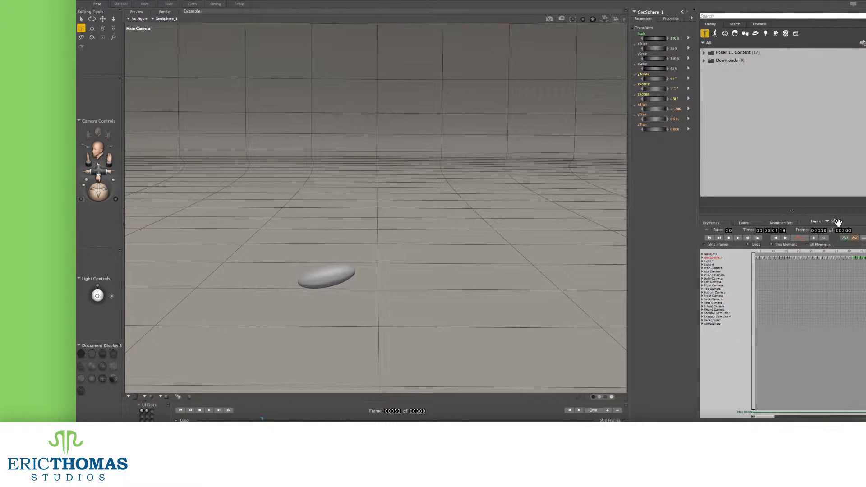
# Pick a layer from the Layer list and load the Demo scene with the clothed male figure.
pyautogui.click(831, 222)
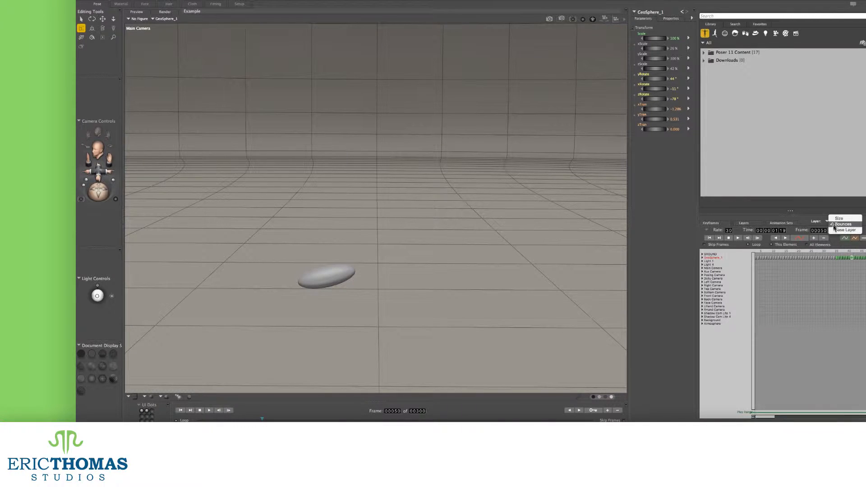
pyautogui.click(845, 230)
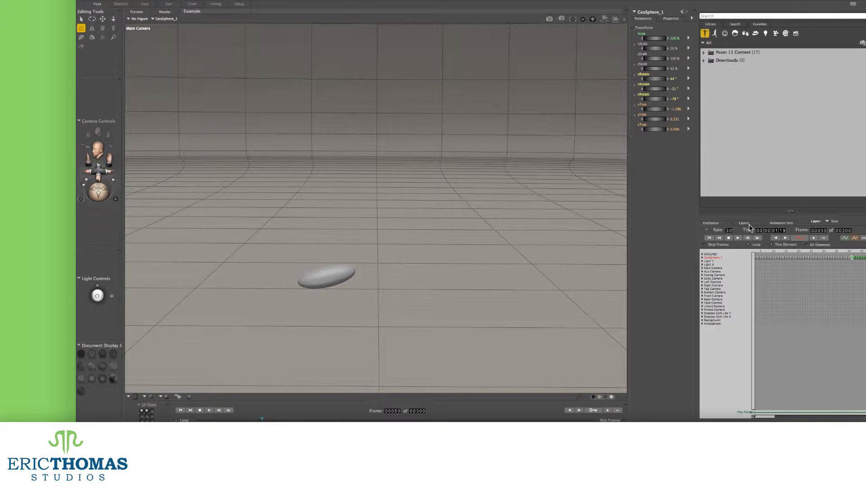
pyautogui.click(782, 238)
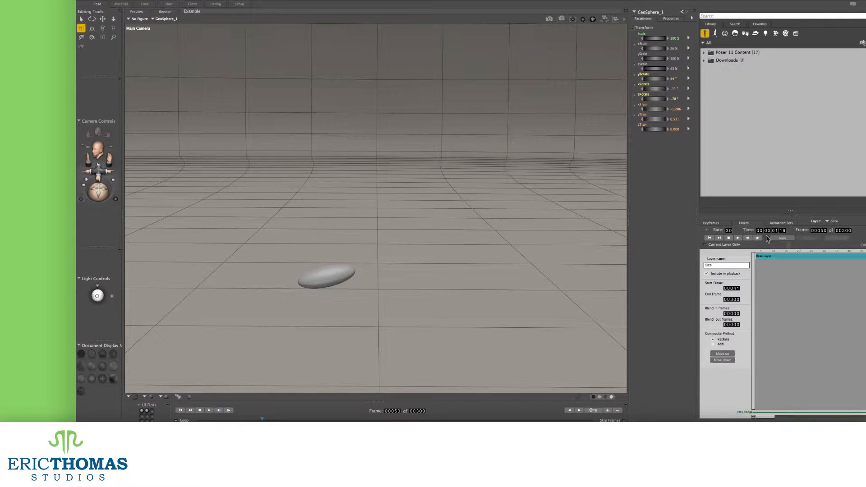
pyautogui.click(710, 223)
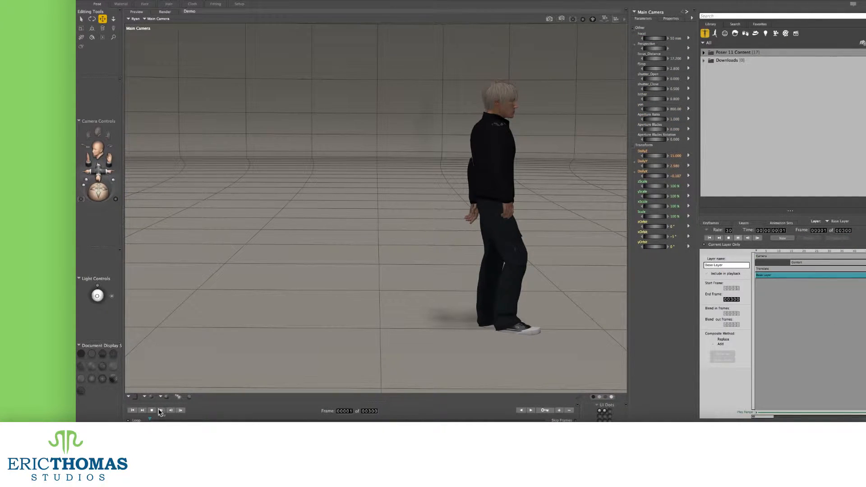
# Play the Translate layer moving the character sideways, stop at frame 1, and select Contort.
pyautogui.click(161, 409)
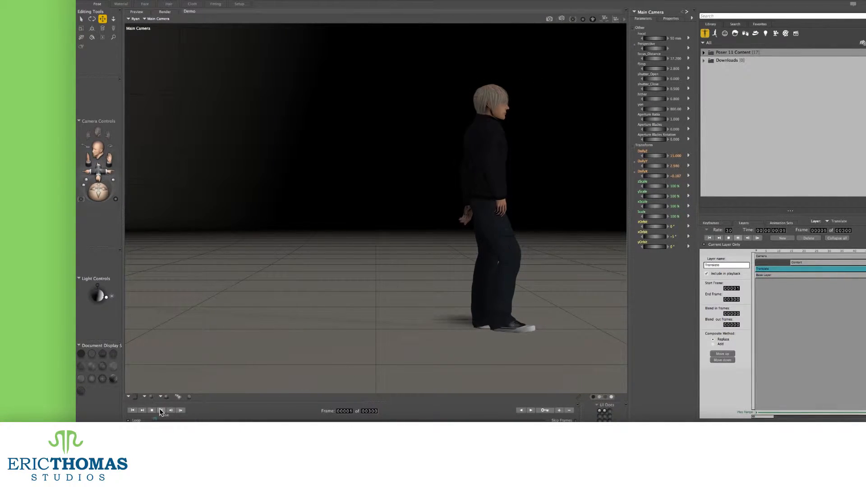
pyautogui.click(160, 410)
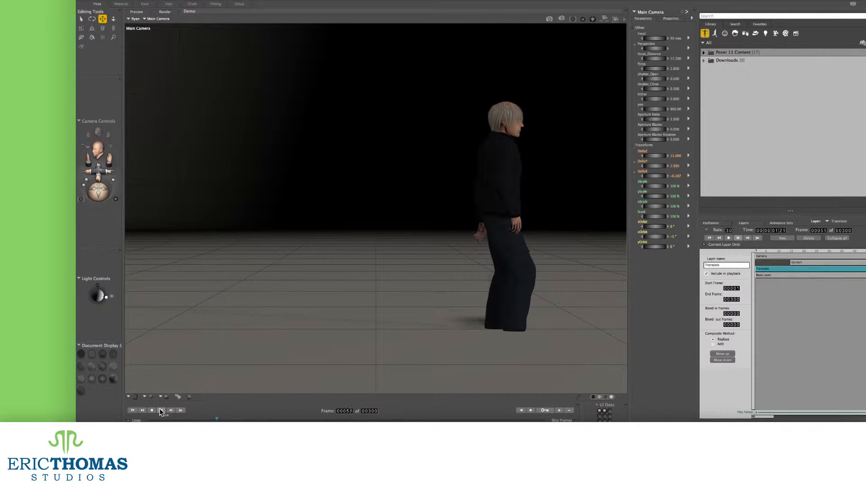
pyautogui.click(141, 410)
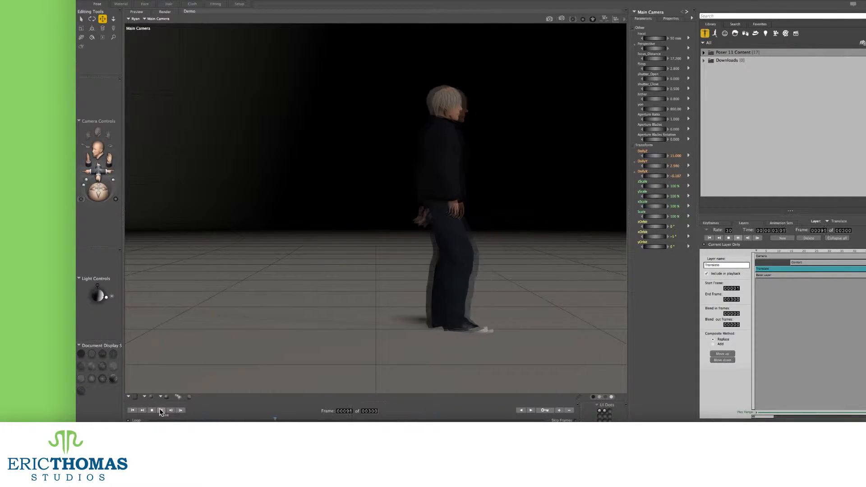
pyautogui.click(160, 409)
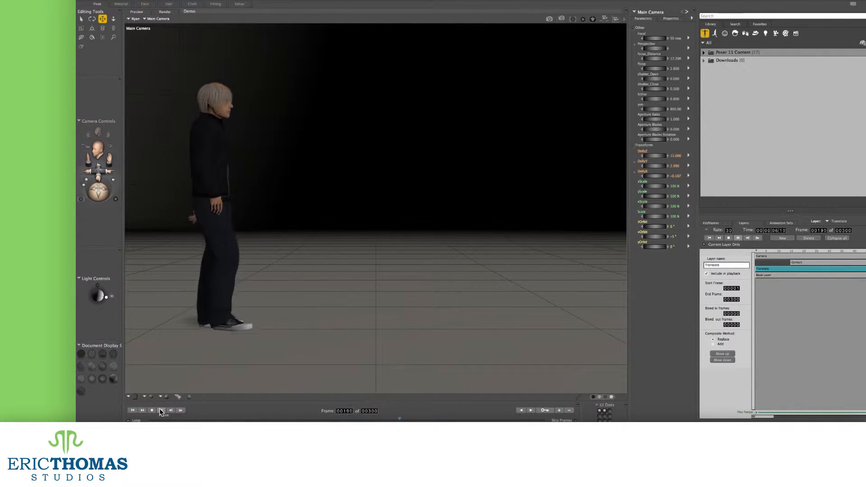
pyautogui.click(161, 410)
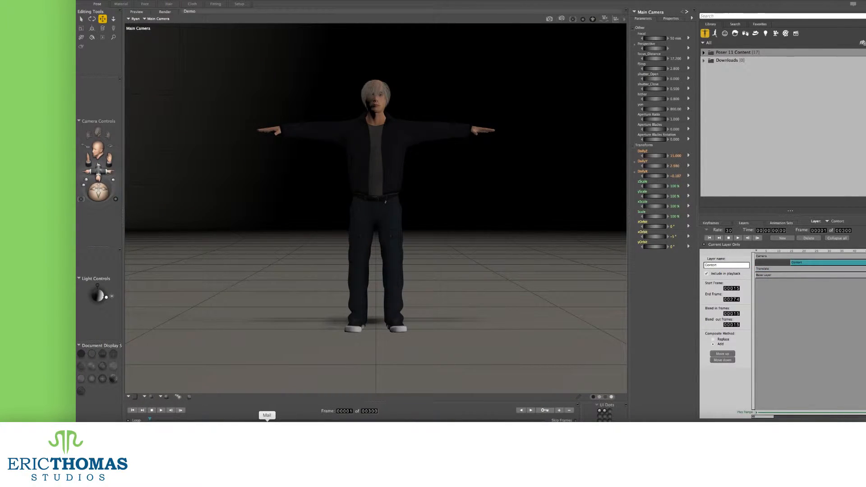
# Play the Contort layer's jump, then select and play the Camera layer's low leg view.
pyautogui.click(152, 409)
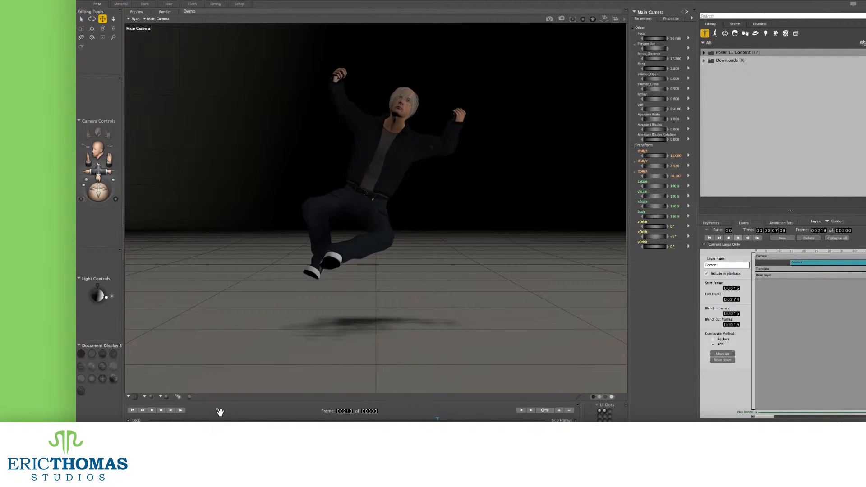
pyautogui.click(151, 409)
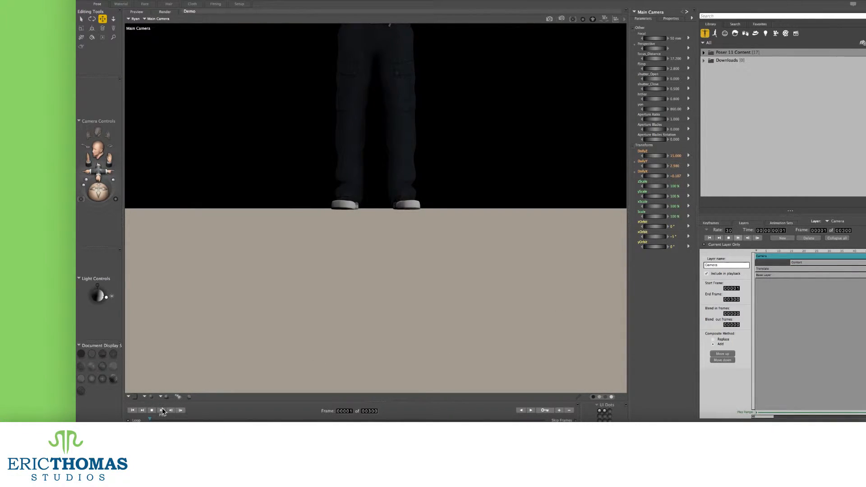
pyautogui.click(151, 411)
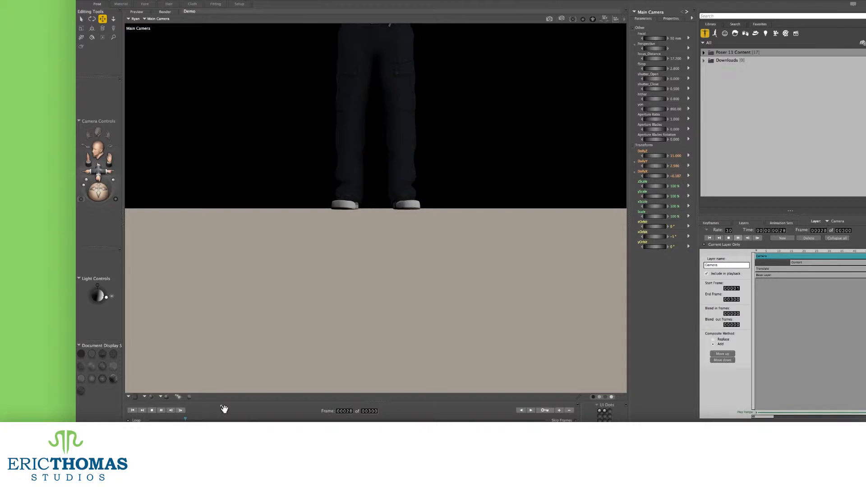